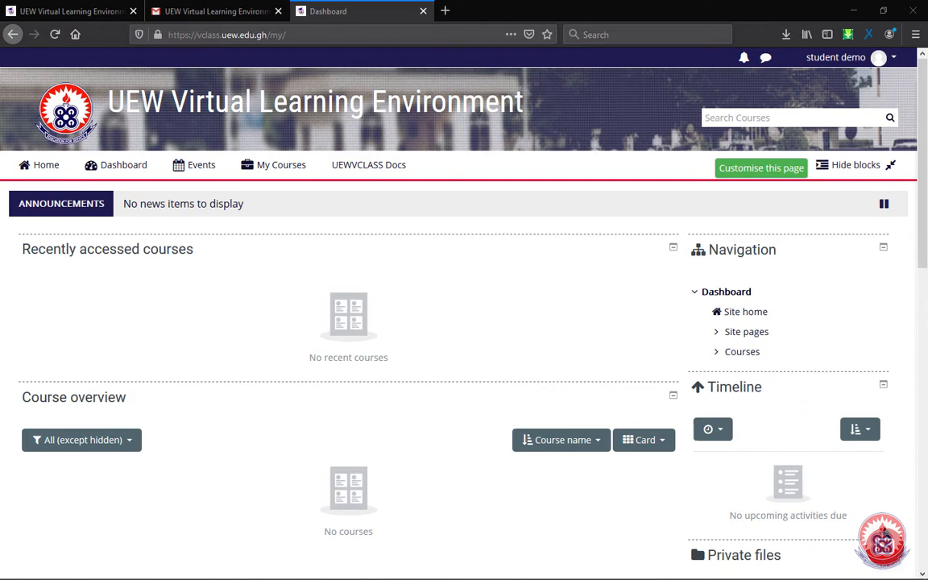
pyautogui.moveTo(679, 287)
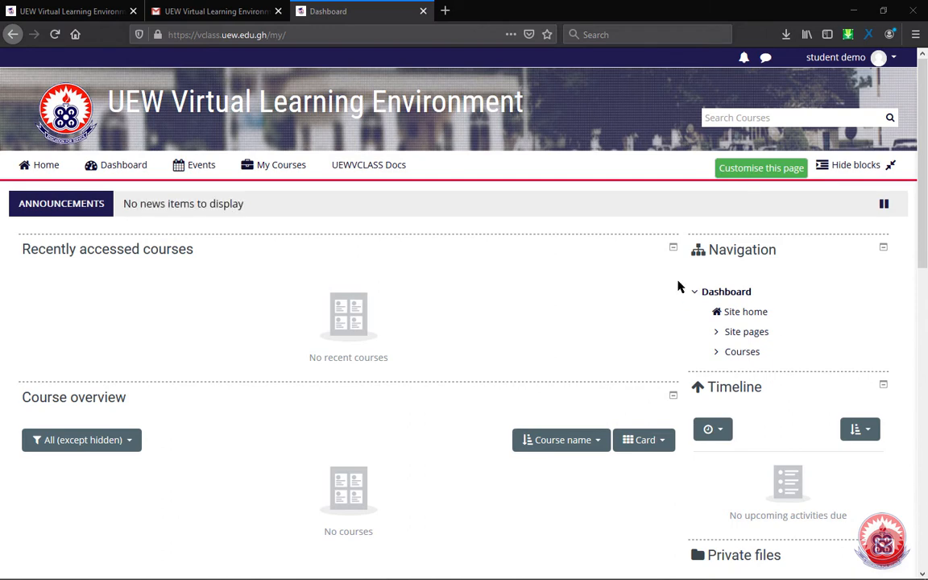
pyautogui.moveTo(660, 134)
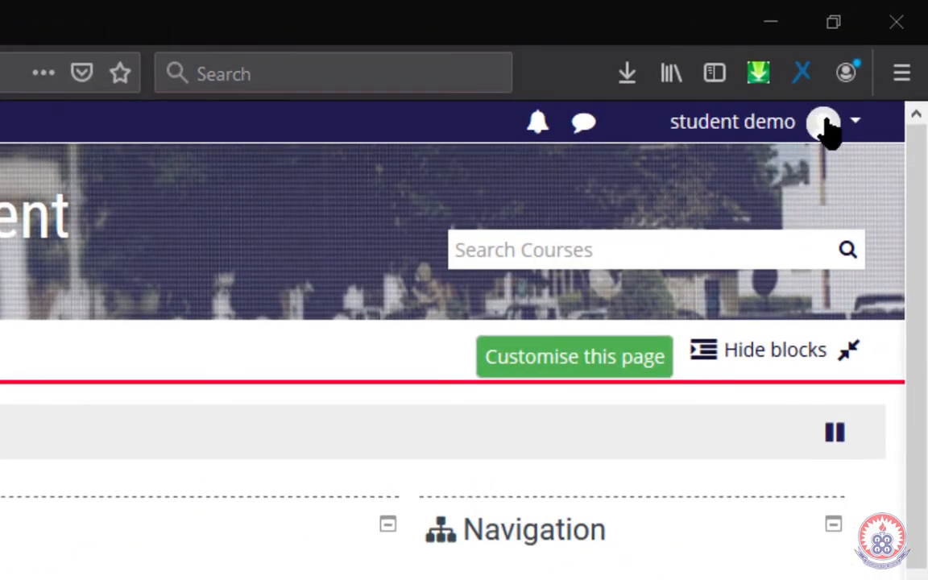
pyautogui.moveTo(700, 133)
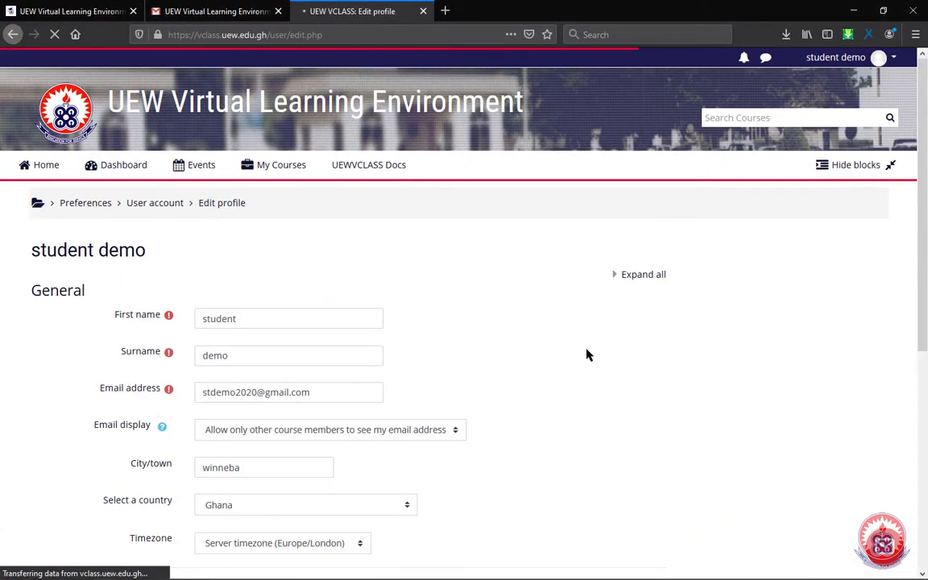
pyautogui.scroll(-3)
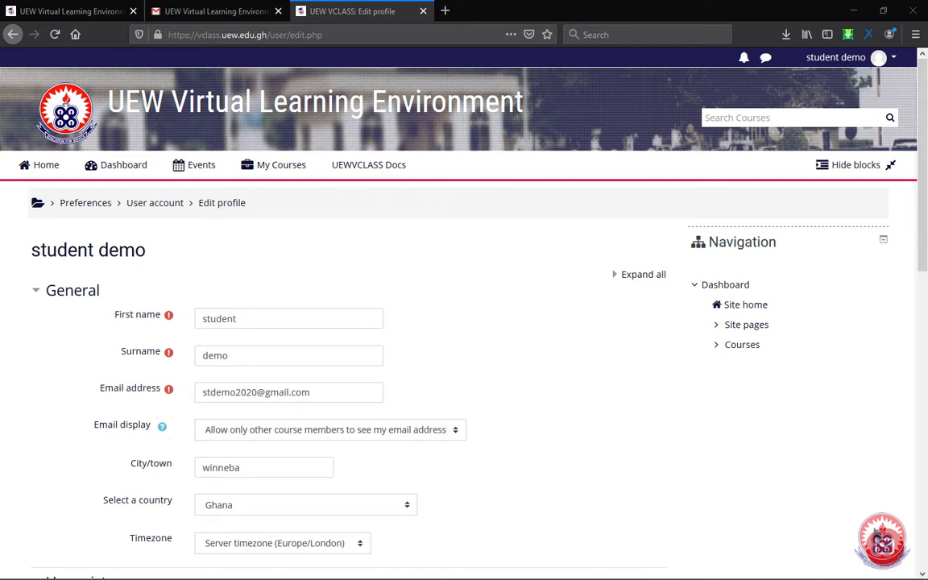
pyautogui.scroll(-3)
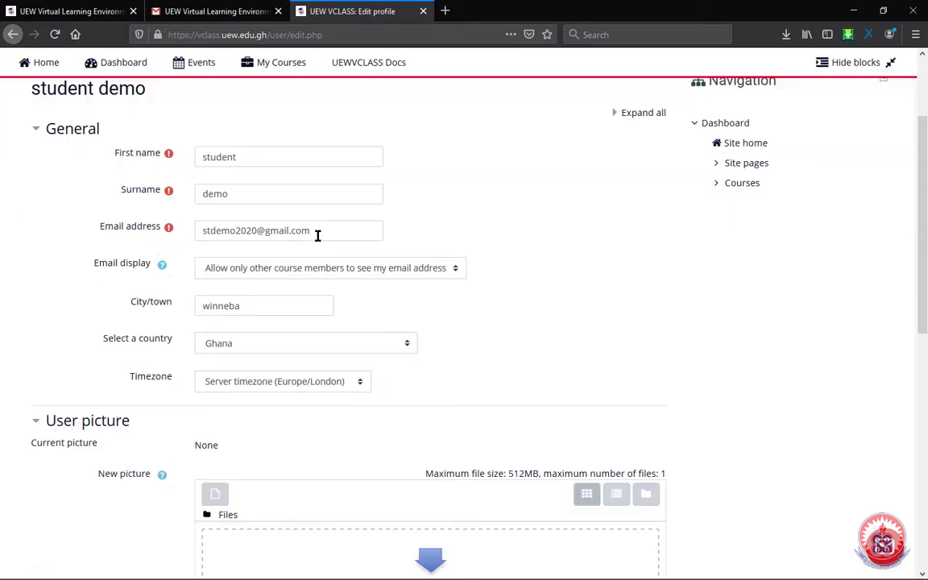
pyautogui.tripleClick(288, 230)
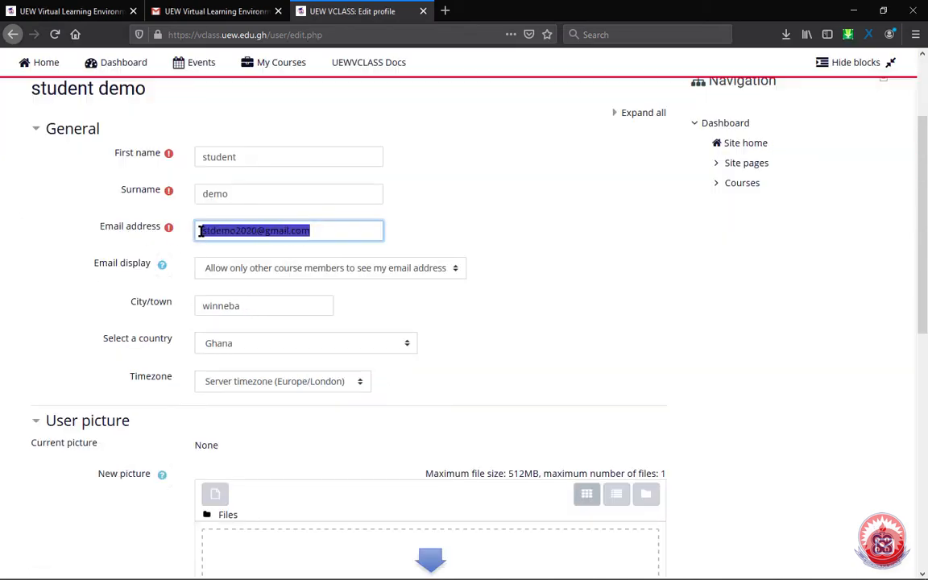
pyautogui.click(314, 231)
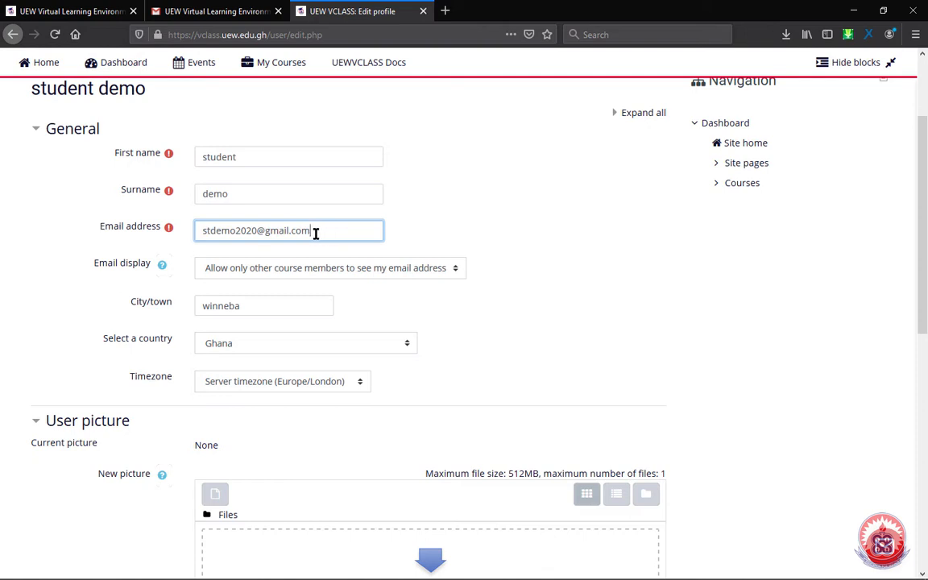
pyautogui.tripleClick(289, 230)
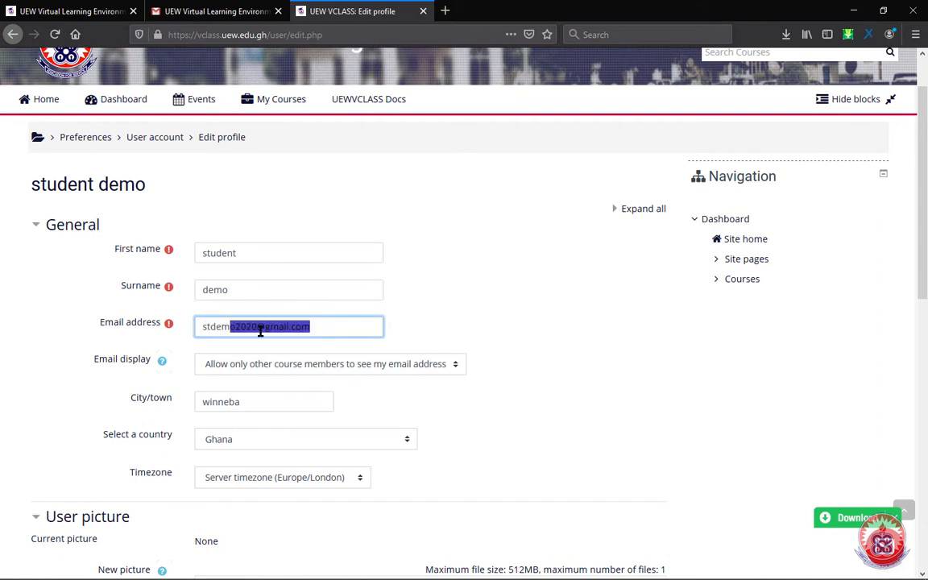
pyautogui.moveTo(321, 344)
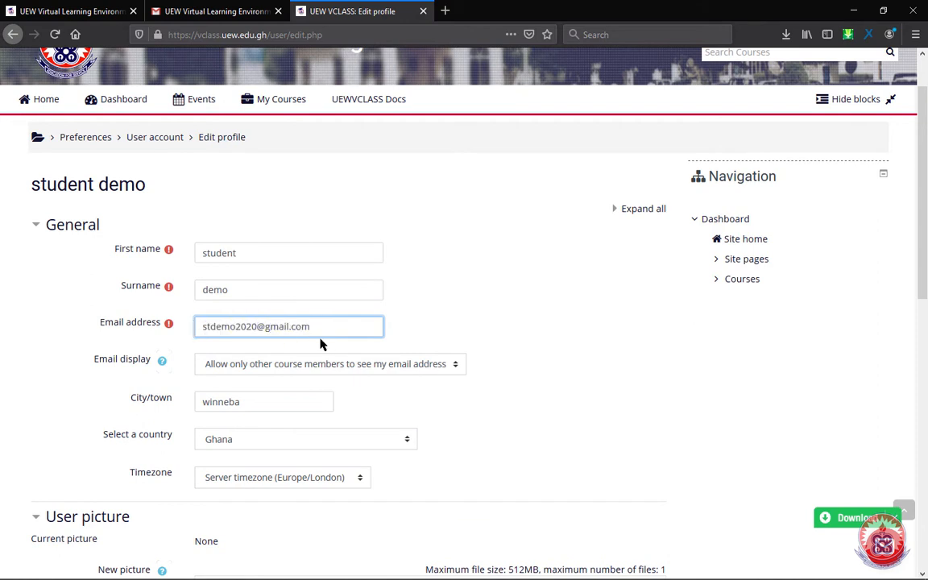
pyautogui.scroll(-3)
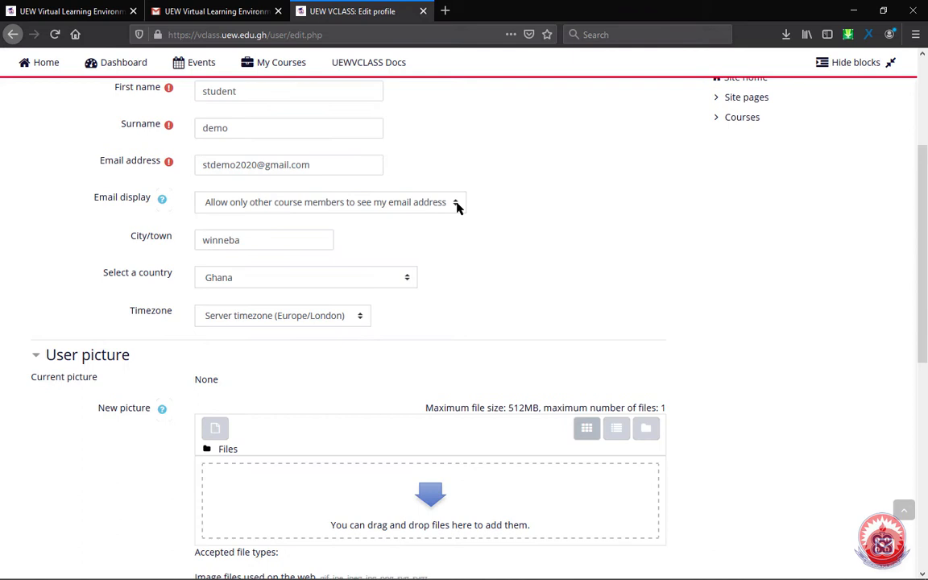
pyautogui.click(329, 202)
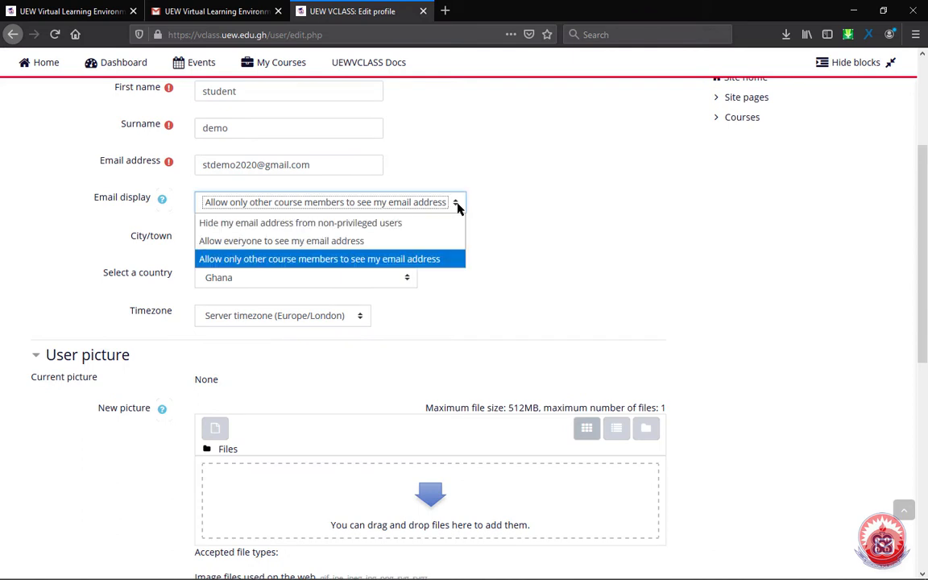
pyautogui.moveTo(300, 222)
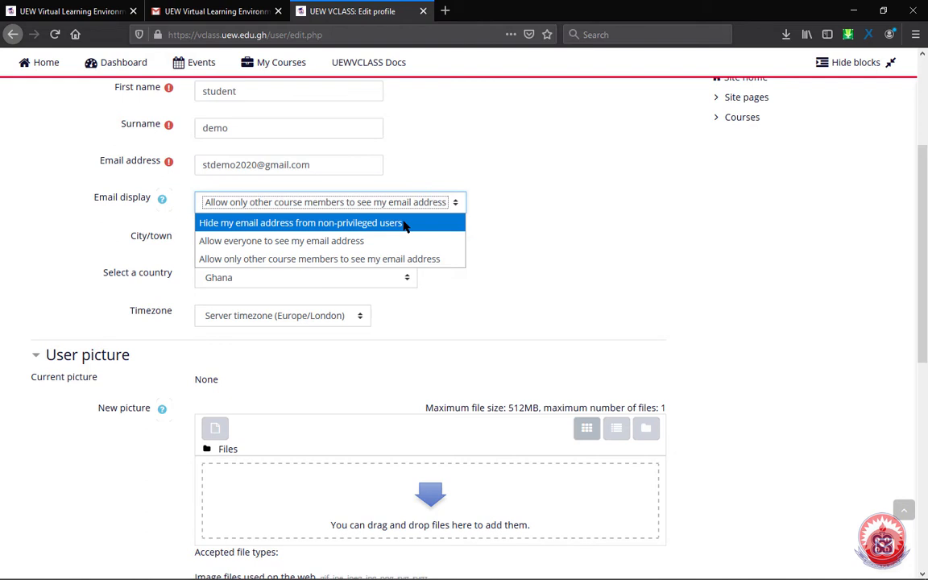
pyautogui.moveTo(281, 240)
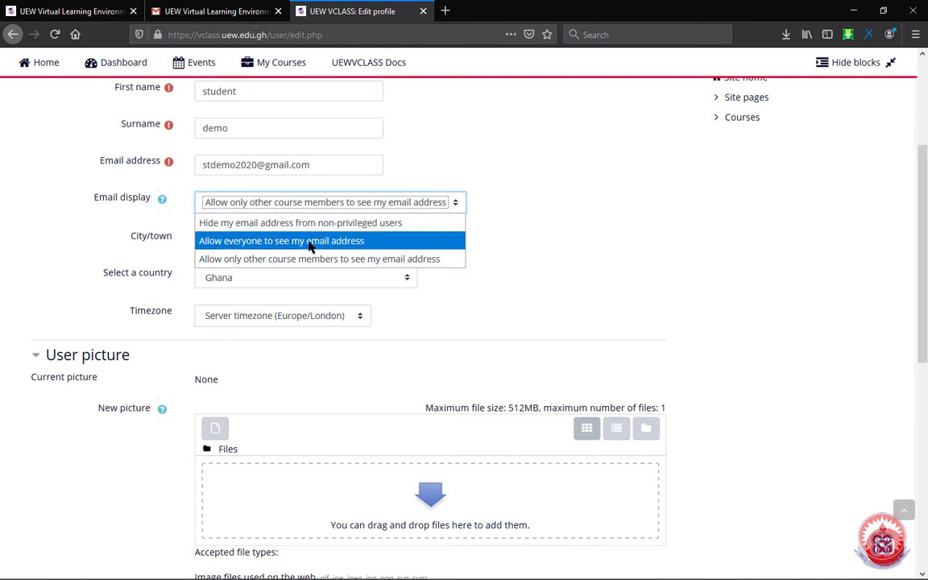
pyautogui.moveTo(246, 259)
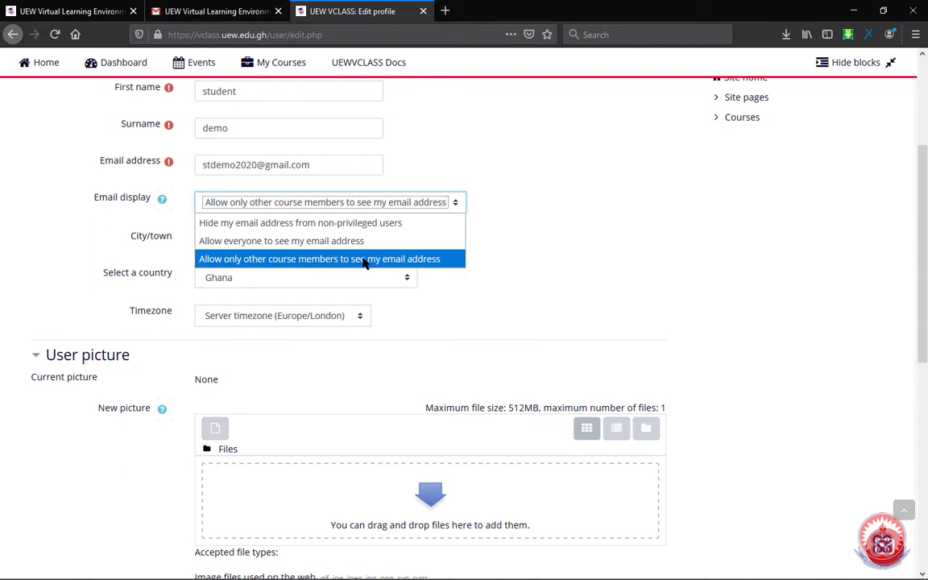
pyautogui.click(320, 259)
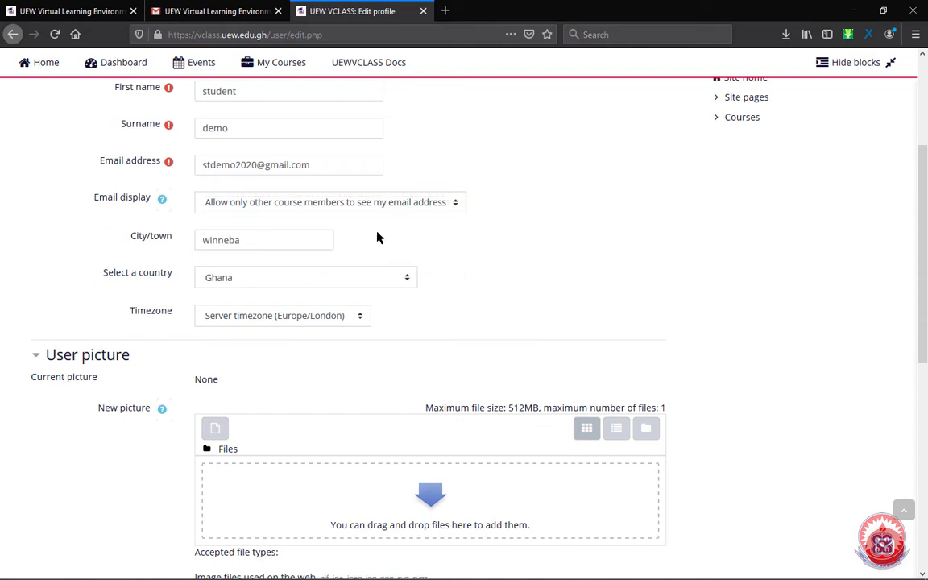
pyautogui.moveTo(190, 247)
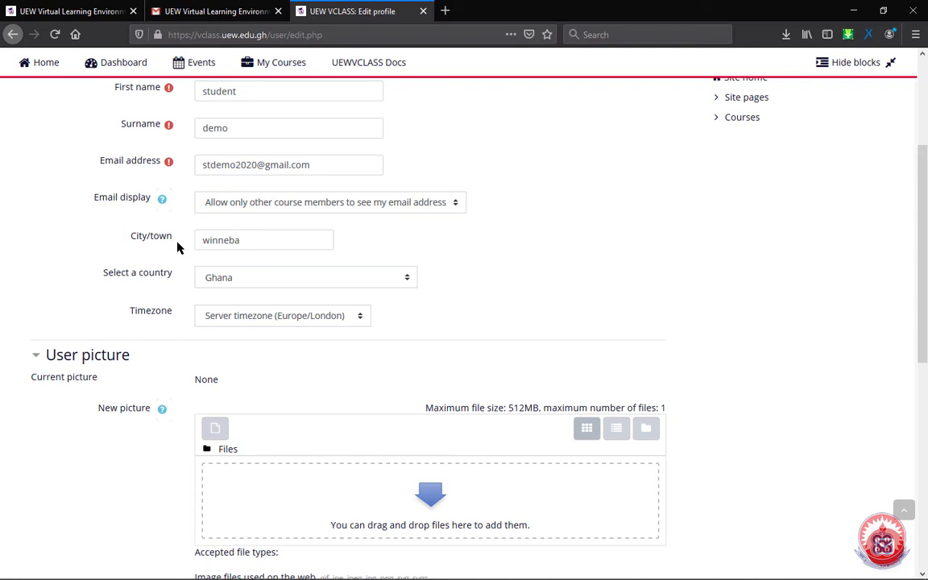
pyautogui.moveTo(487, 257)
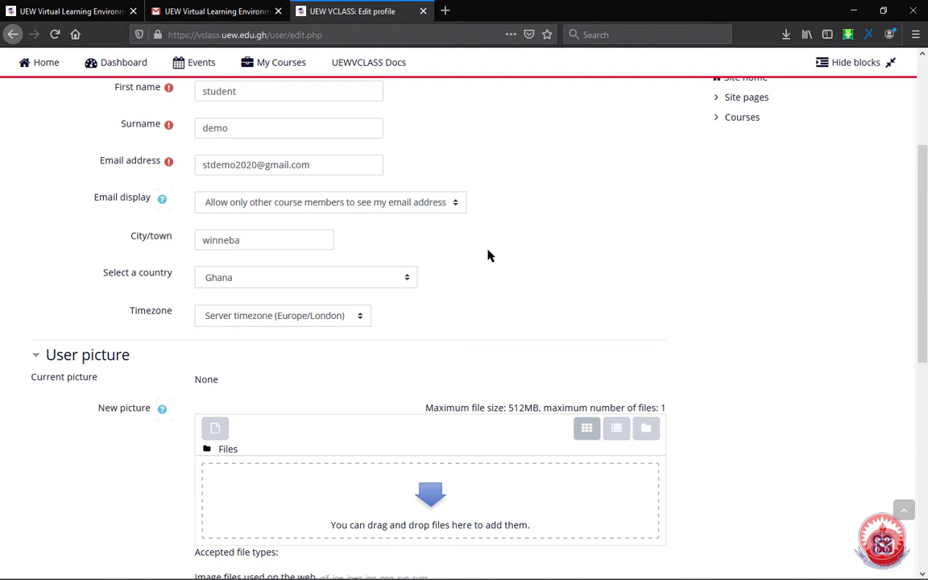
pyautogui.scroll(-3)
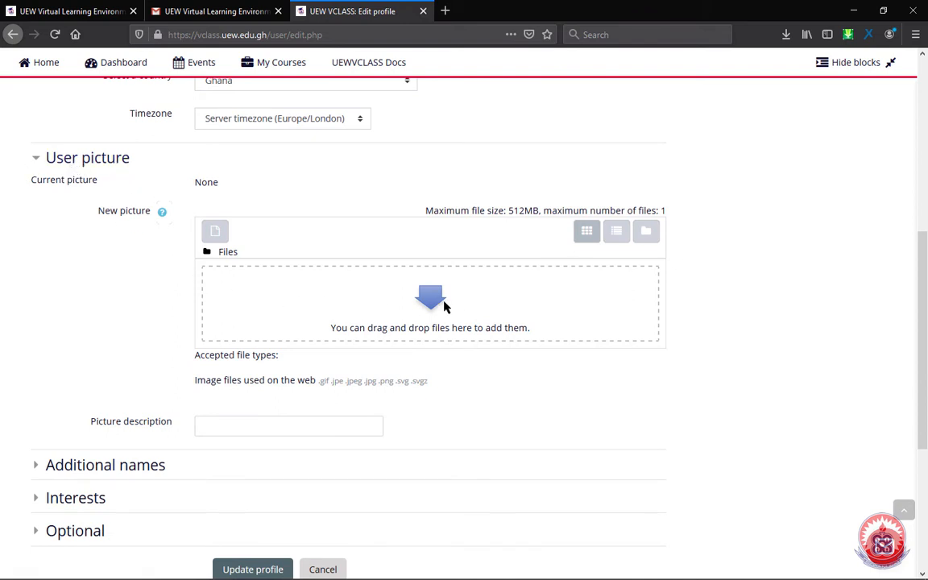
# Start uploading a new profile picture, then cancel the file browser and file picker with nothing uploaded.
pyautogui.click(215, 232)
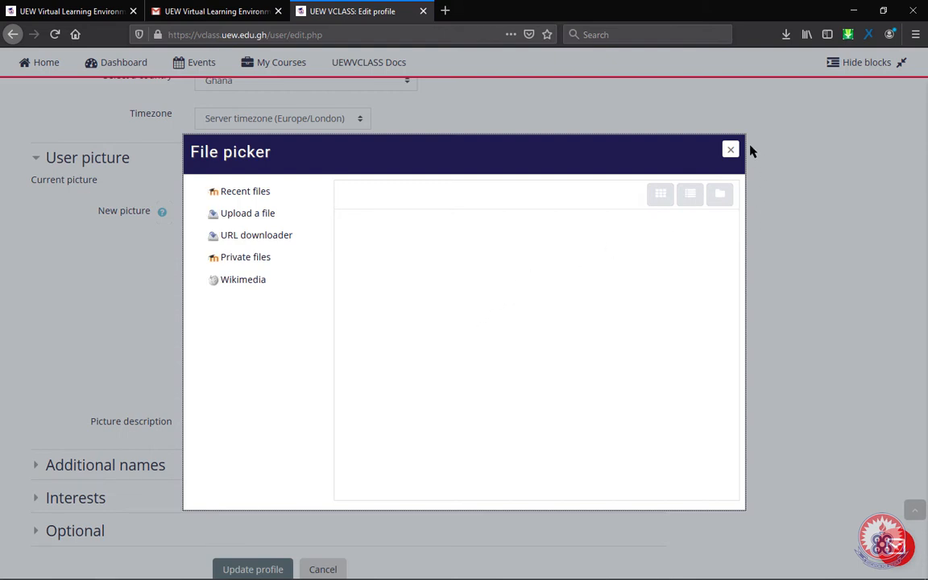
pyautogui.moveTo(730, 150)
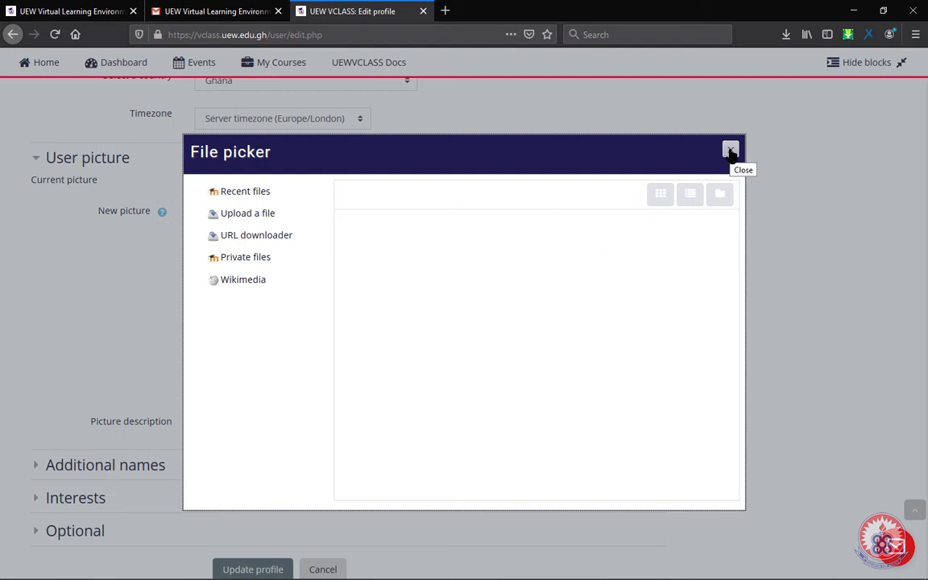
pyautogui.click(730, 151)
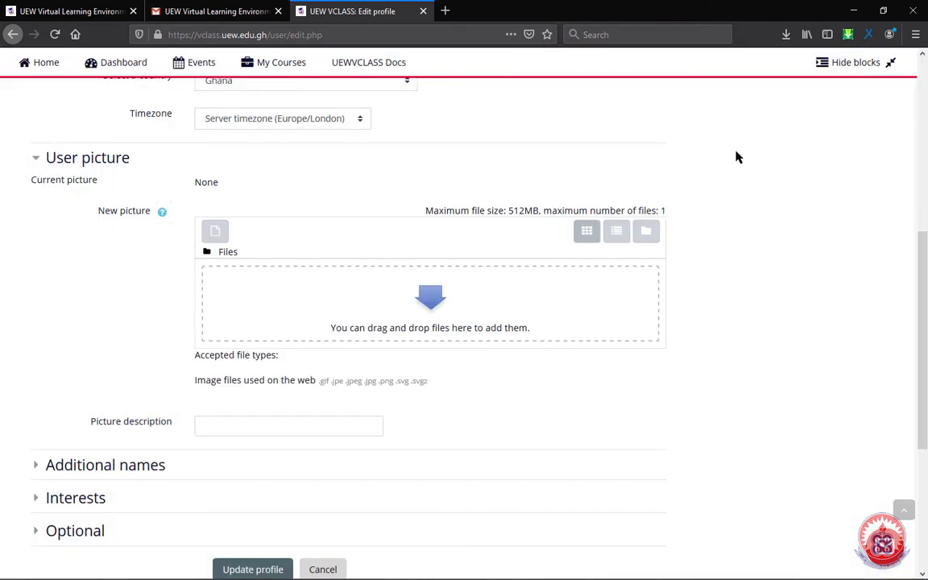
pyautogui.moveTo(430, 313)
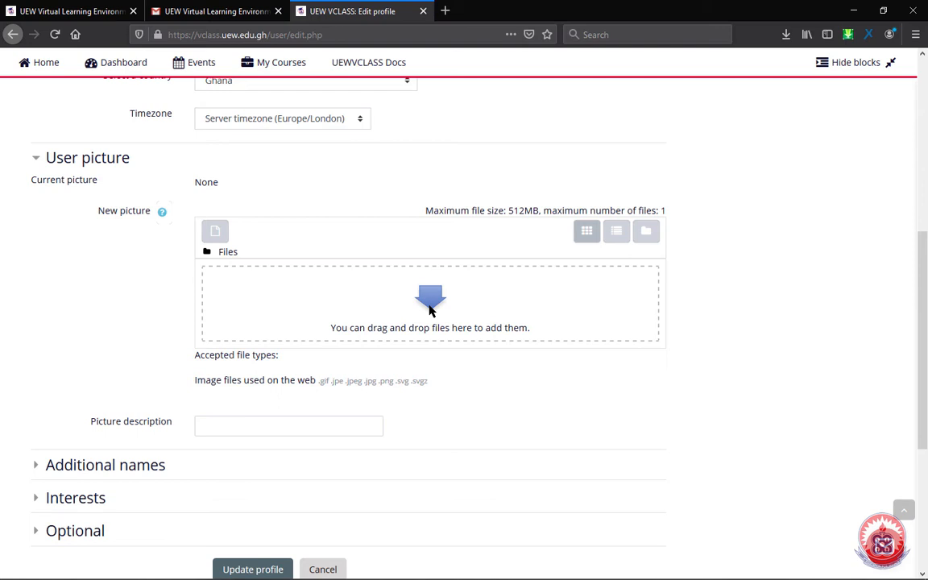
pyautogui.moveTo(435, 311)
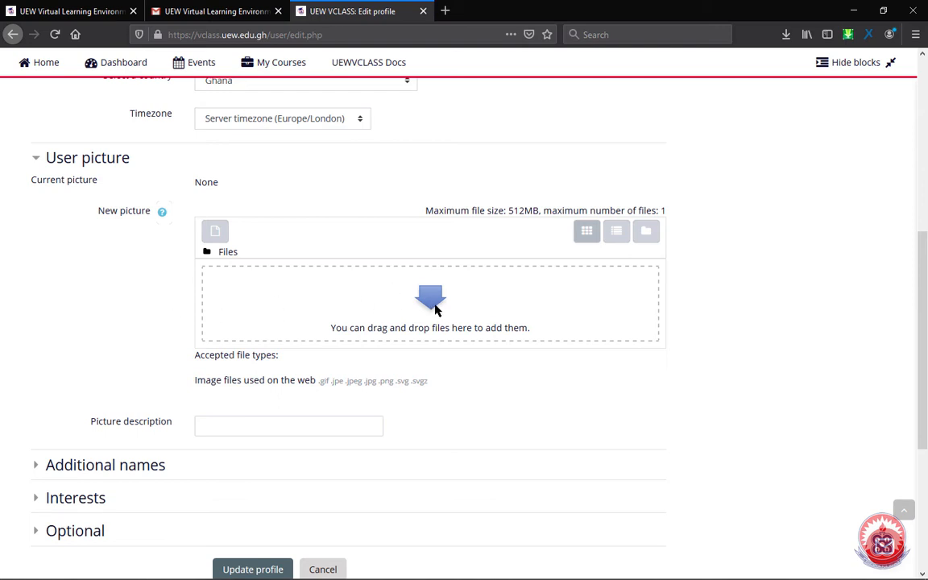
pyautogui.click(214, 232)
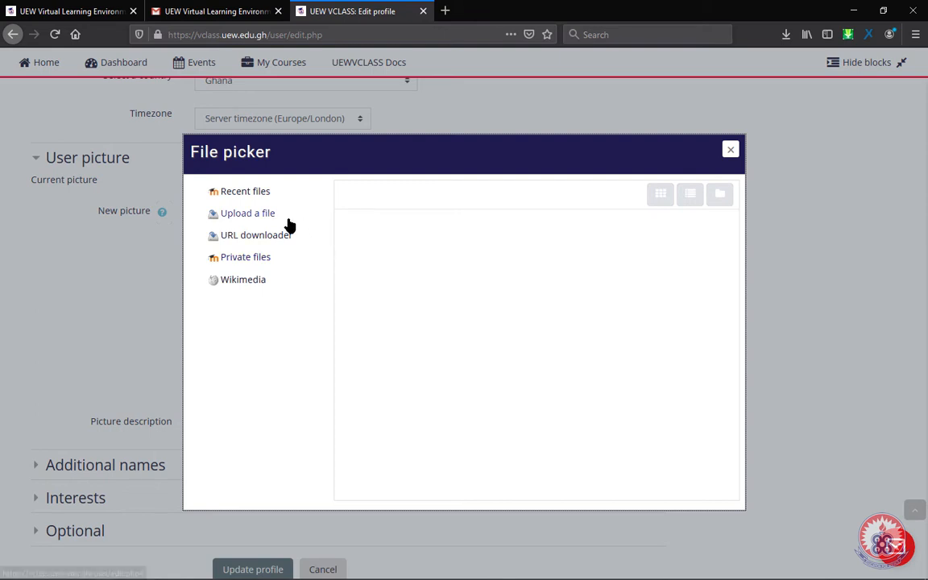
pyautogui.click(247, 212)
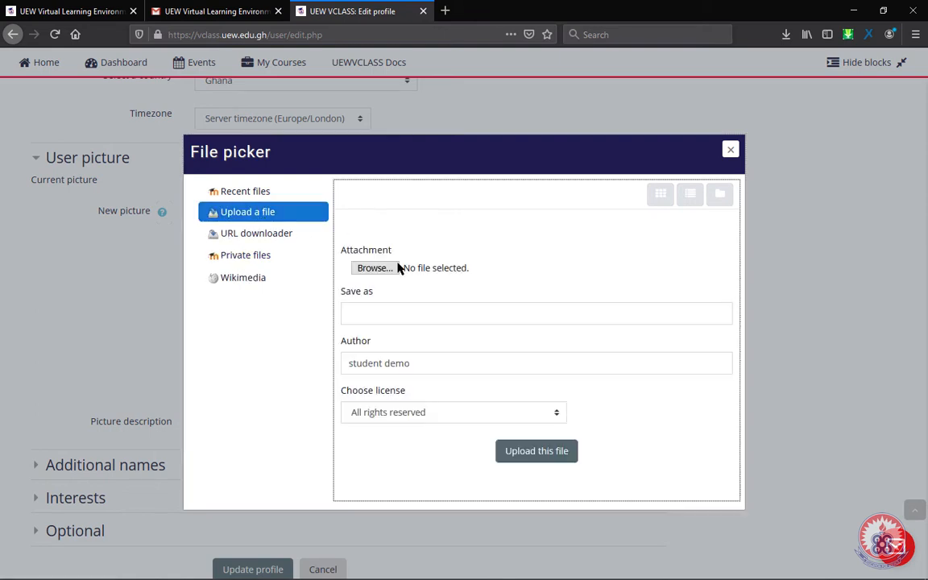
pyautogui.click(373, 268)
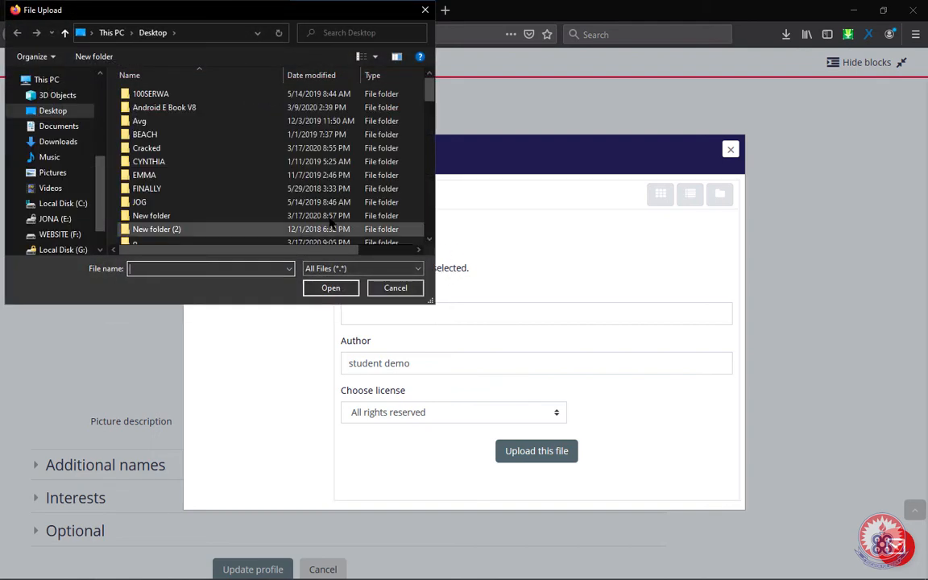
pyautogui.click(148, 161)
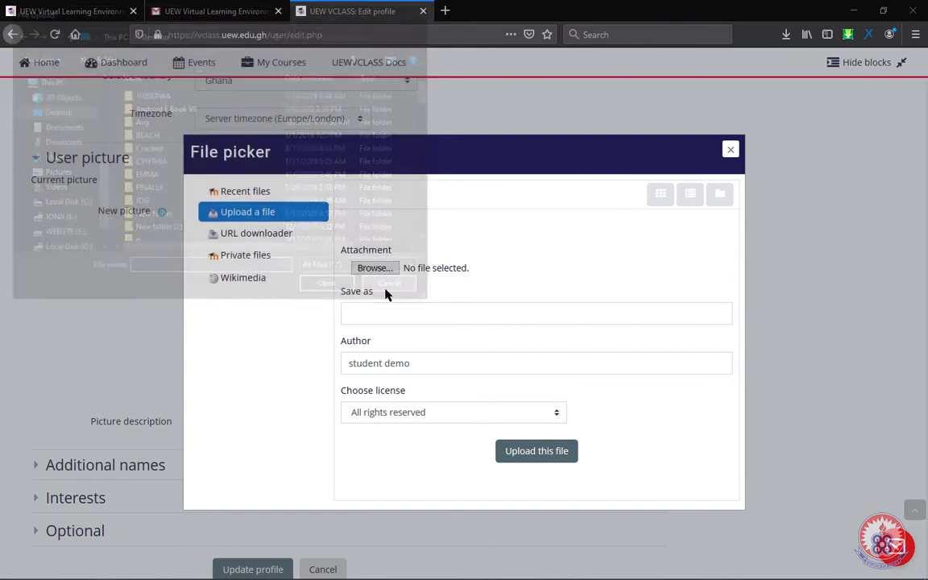
pyautogui.click(390, 282)
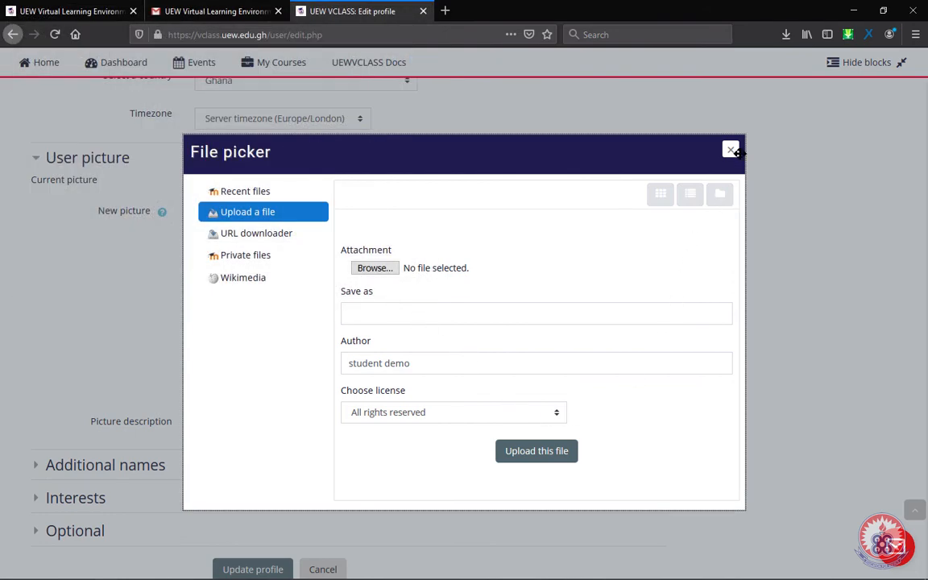
pyautogui.click(731, 150)
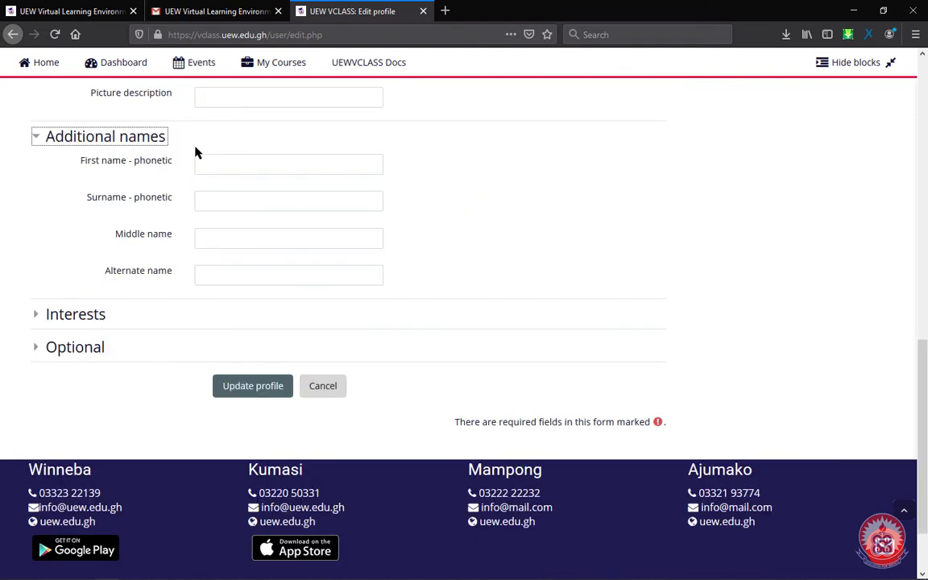
pyautogui.moveTo(100, 184)
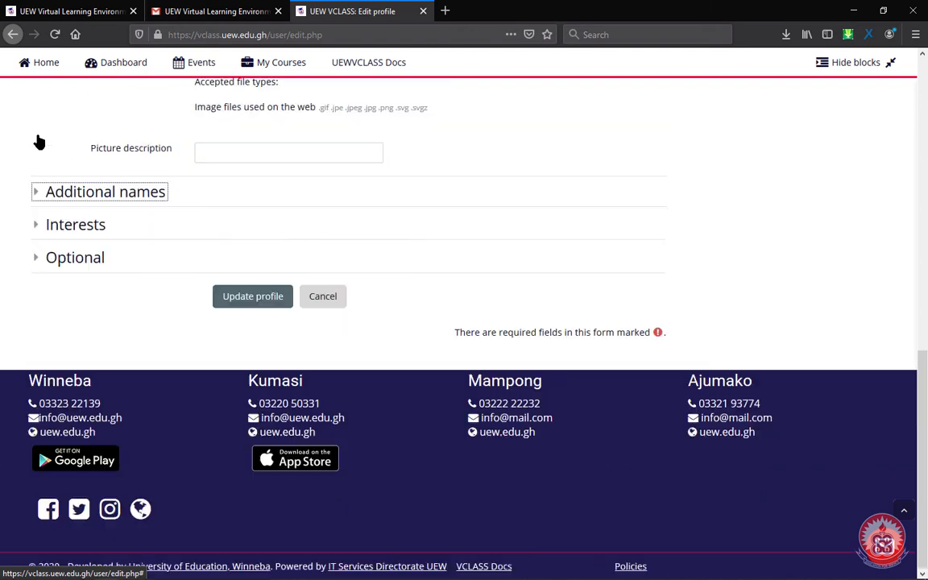
# Expand Interests and Optional, then scroll through the empty tag, web page, ID, institution, phone and address fields.
pyautogui.click(75, 224)
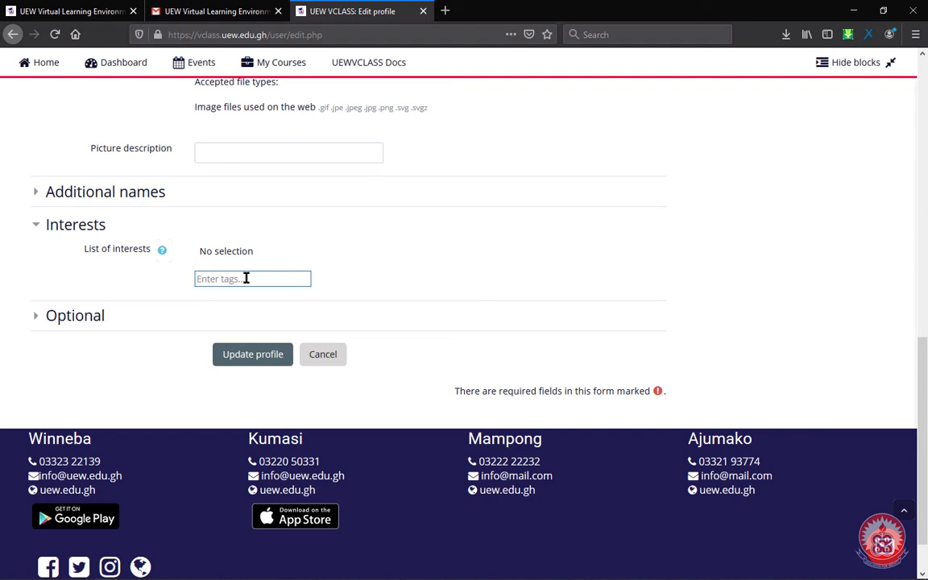
pyautogui.click(75, 315)
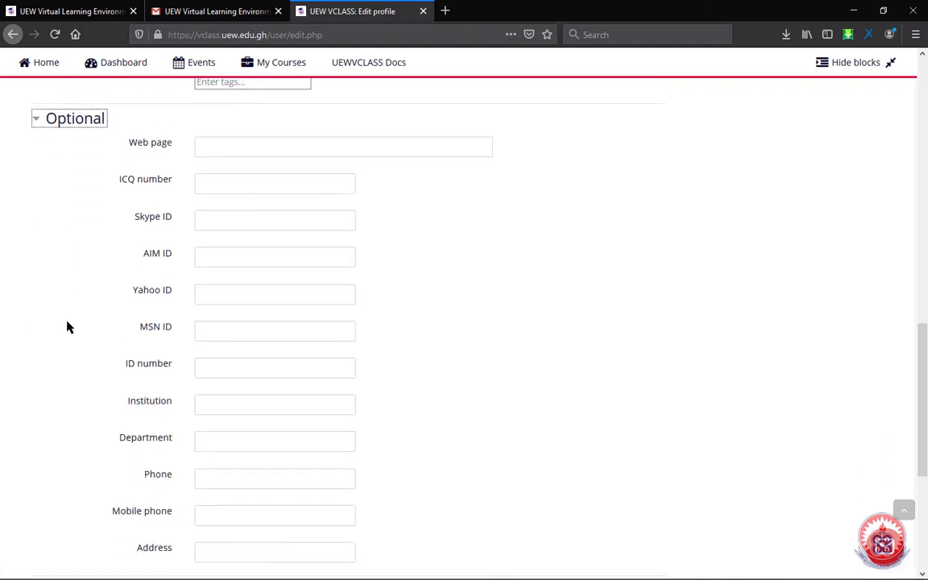
pyautogui.moveTo(163, 148)
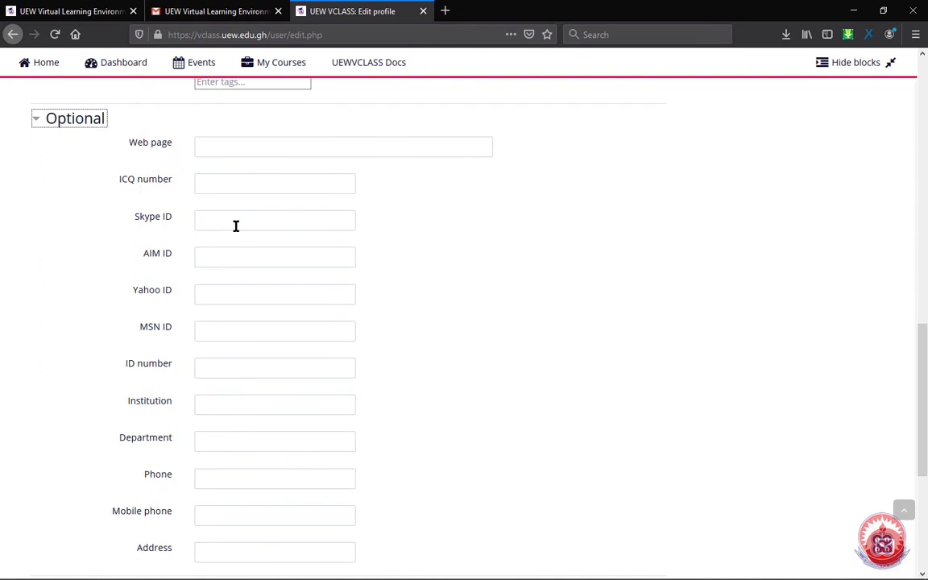
pyautogui.moveTo(274, 326)
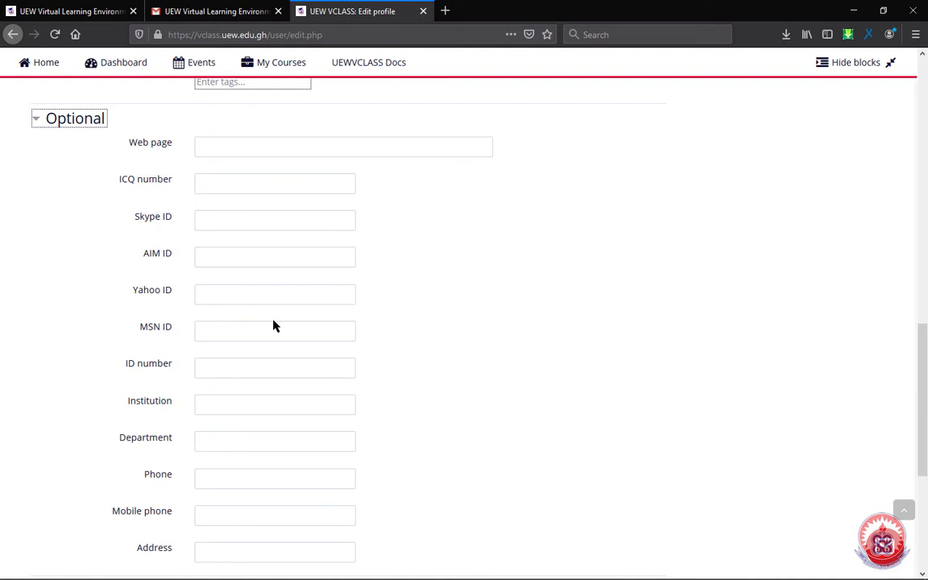
pyautogui.moveTo(260, 376)
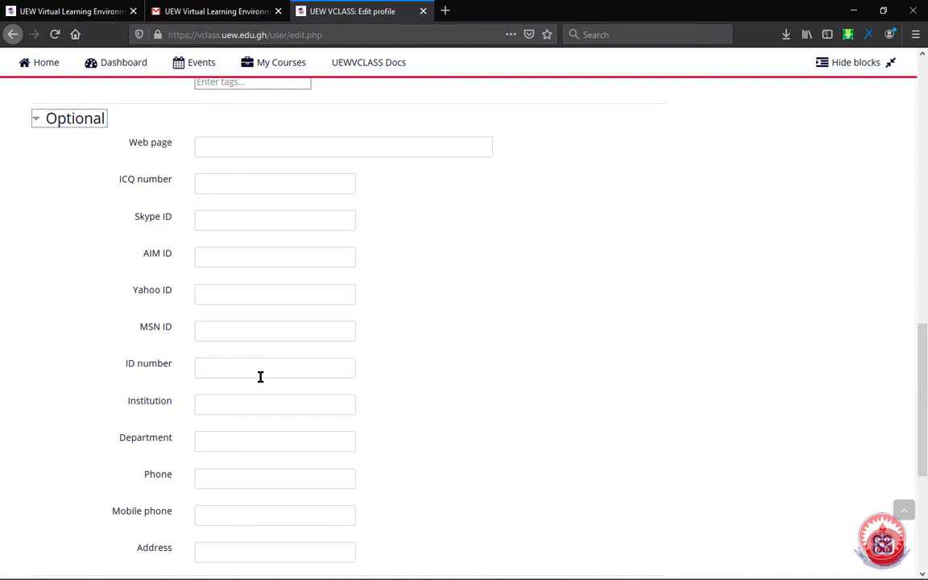
pyautogui.moveTo(178, 497)
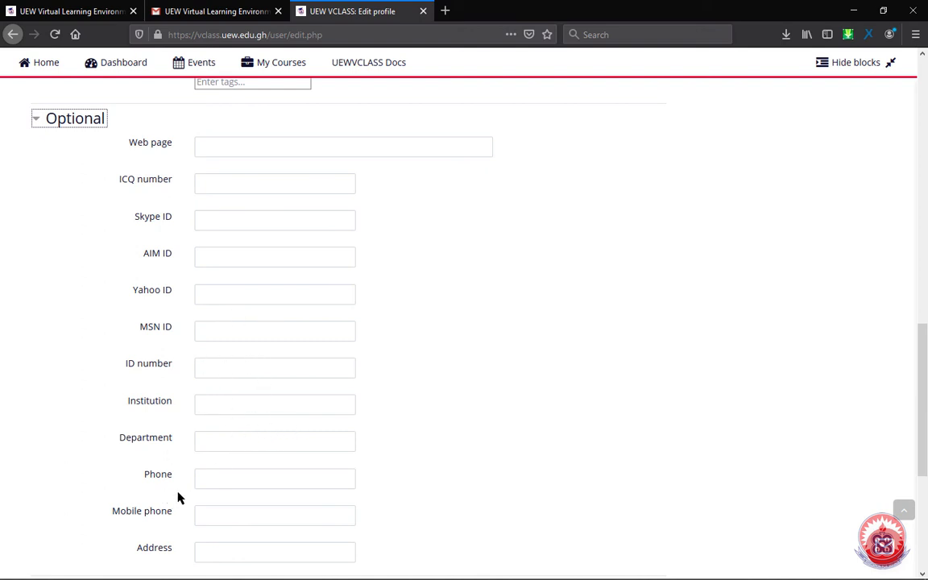
pyautogui.scroll(-3)
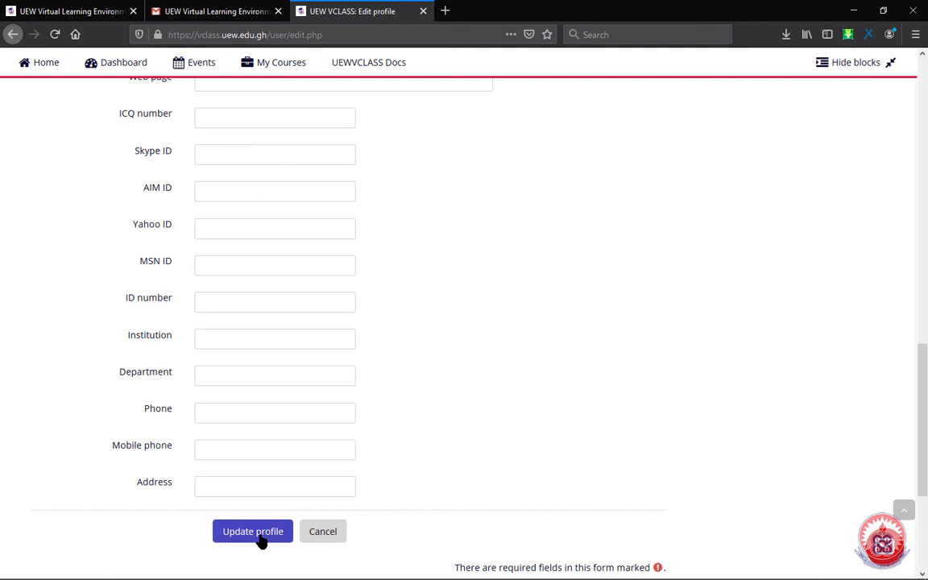
# Submit the unchanged profile with Update profile to reach the Preferences page.
pyautogui.click(252, 531)
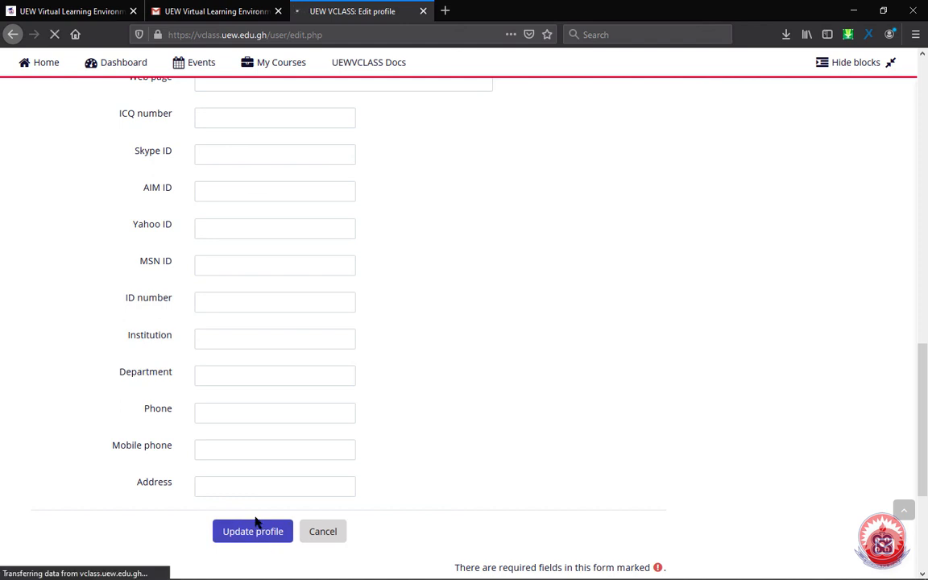
pyautogui.click(323, 531)
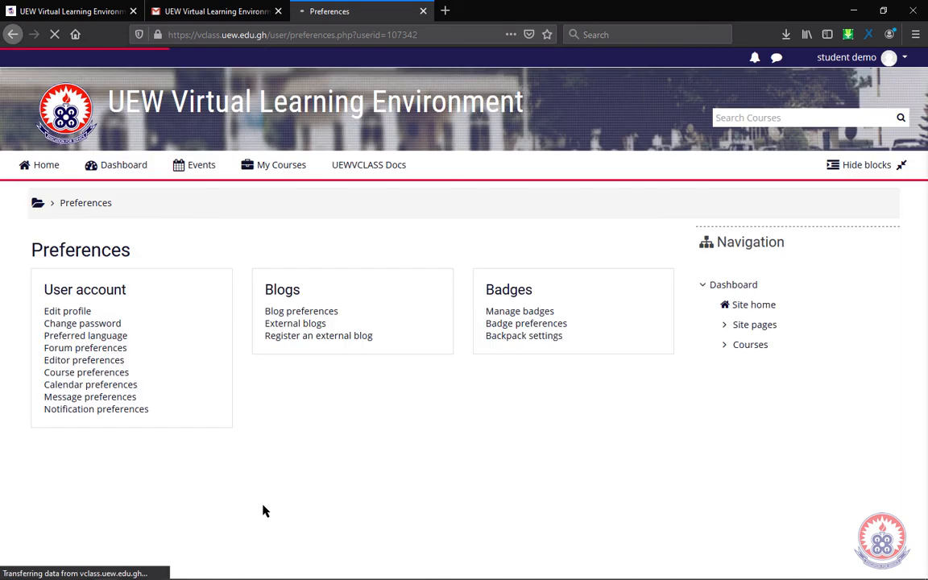